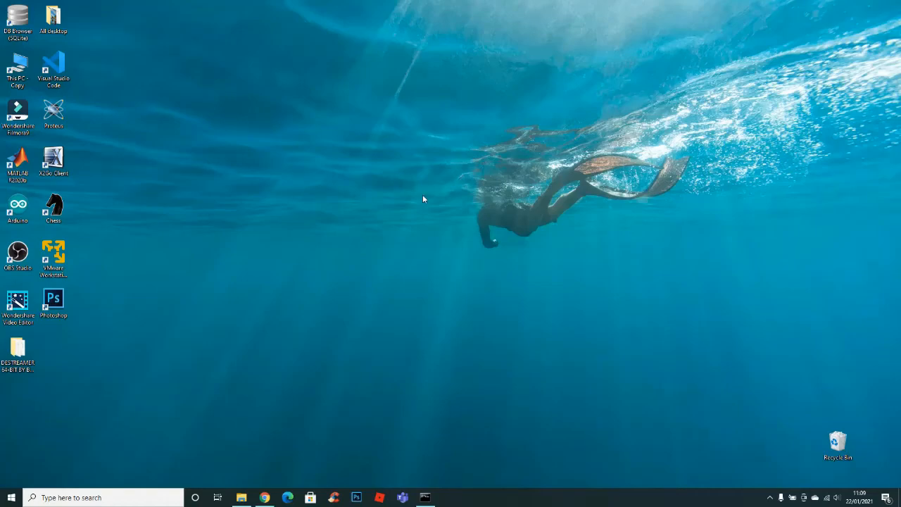
pyautogui.moveTo(294, 419)
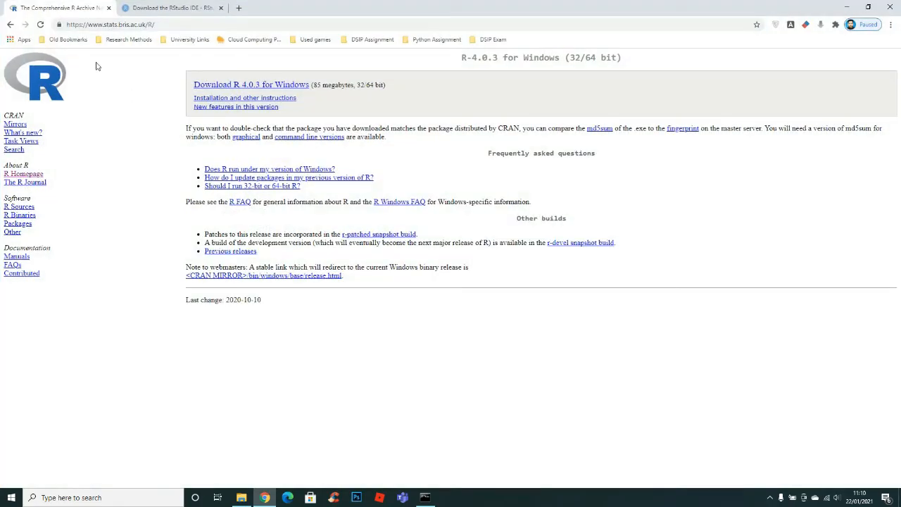
pyautogui.moveTo(139, 59)
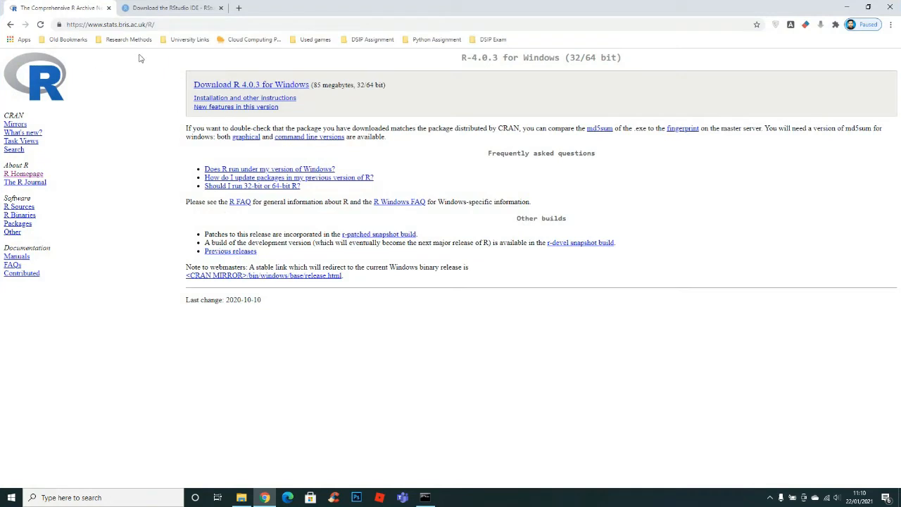
pyautogui.moveTo(113, 58)
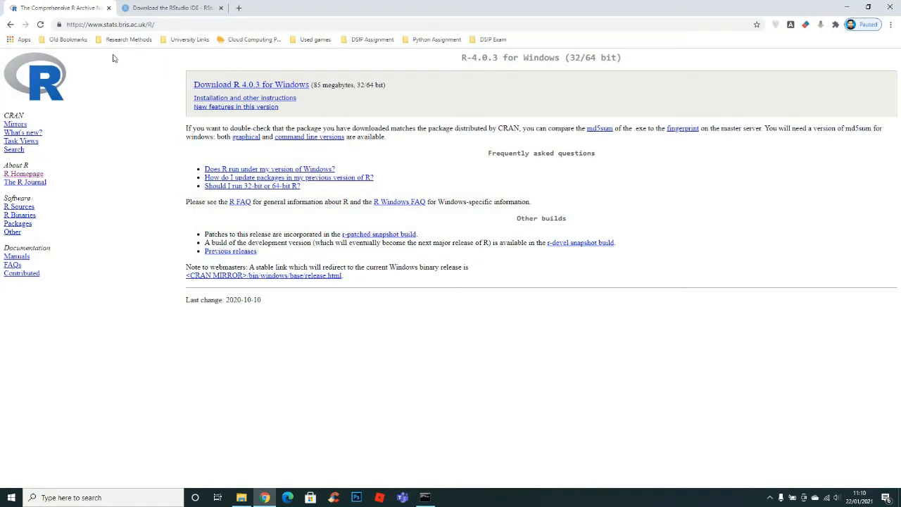
pyautogui.moveTo(251, 84)
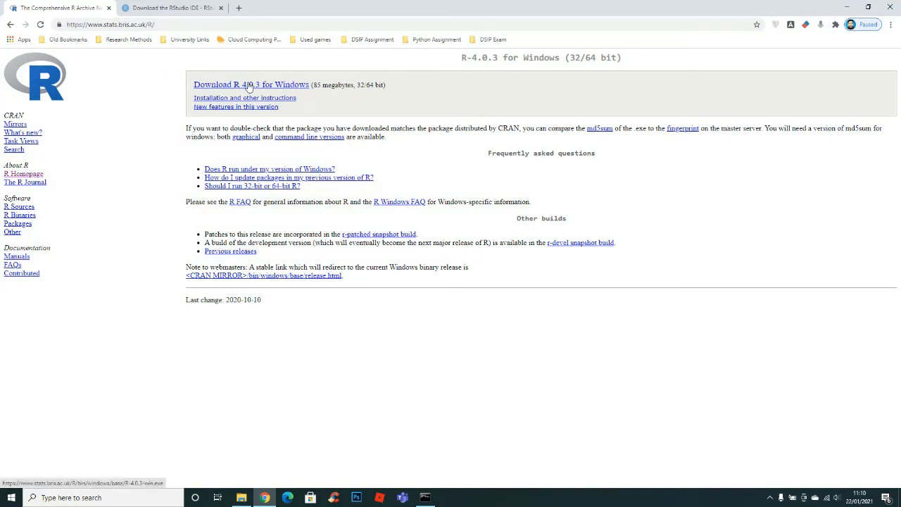
# Download the R 4.0.3 for Windows installer (85 MB, 32/64-bit) from CRAN.
pyautogui.click(252, 85)
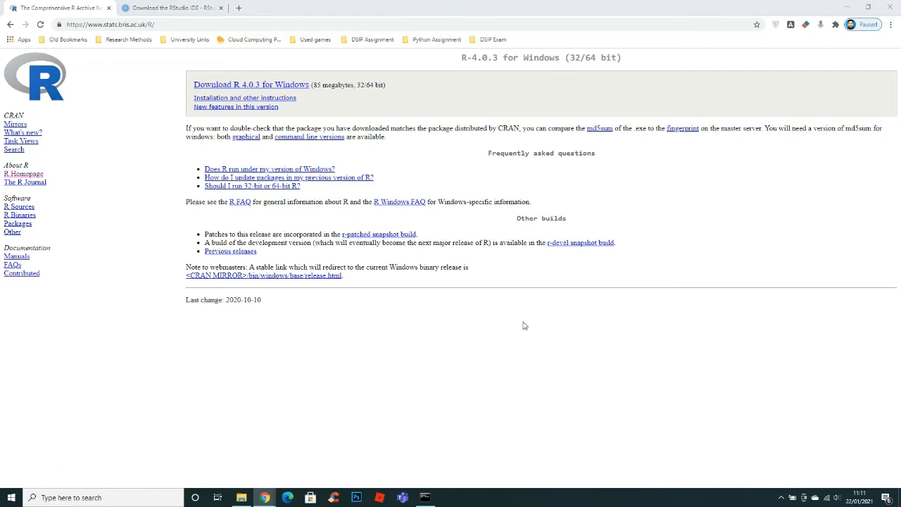
pyautogui.moveTo(847, 7)
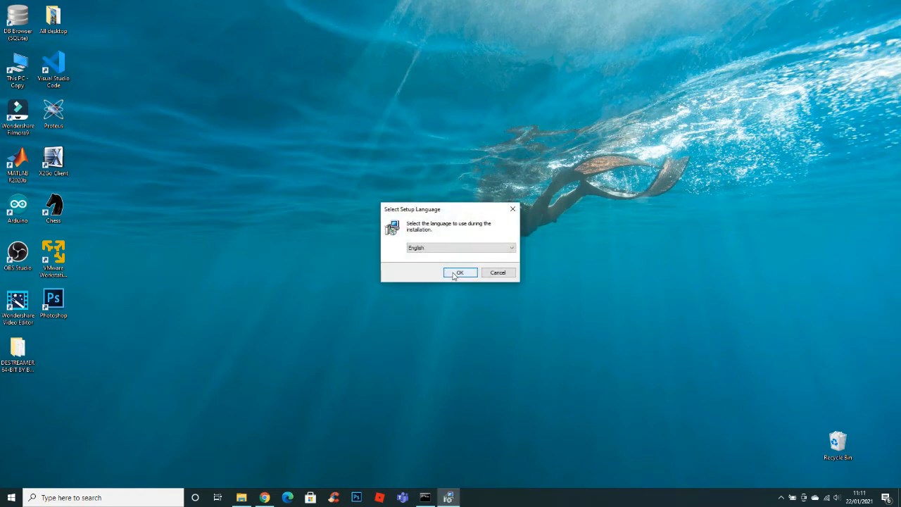
# Install R 4.0.3 in English into the existing R-4.0.3 folder with default components and options.
pyautogui.click(459, 273)
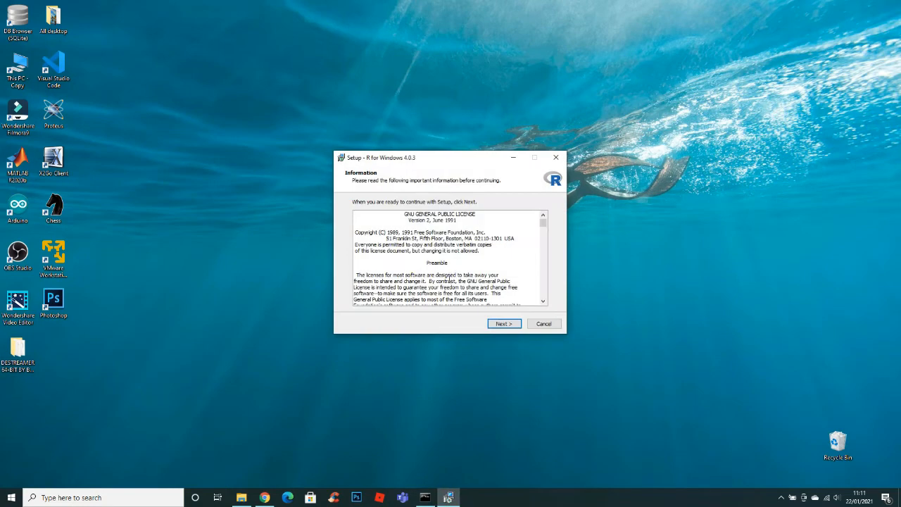
pyautogui.click(504, 324)
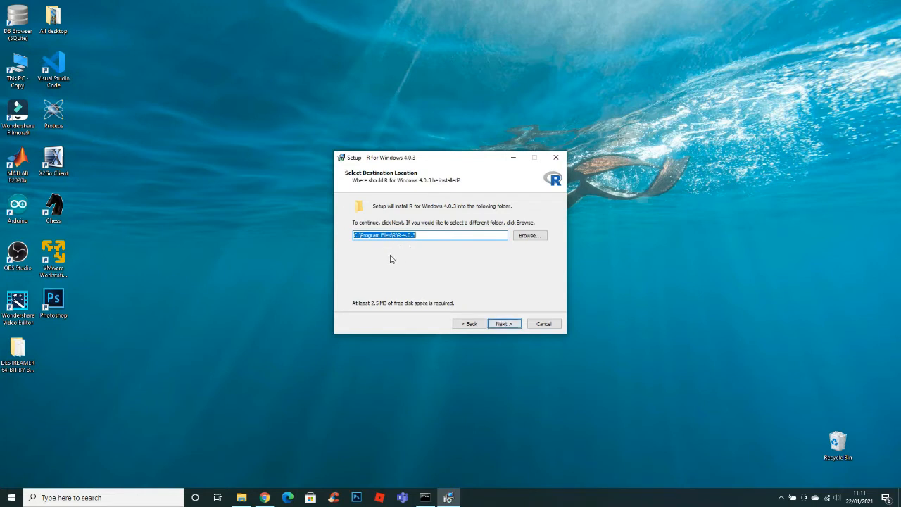
pyautogui.click(503, 323)
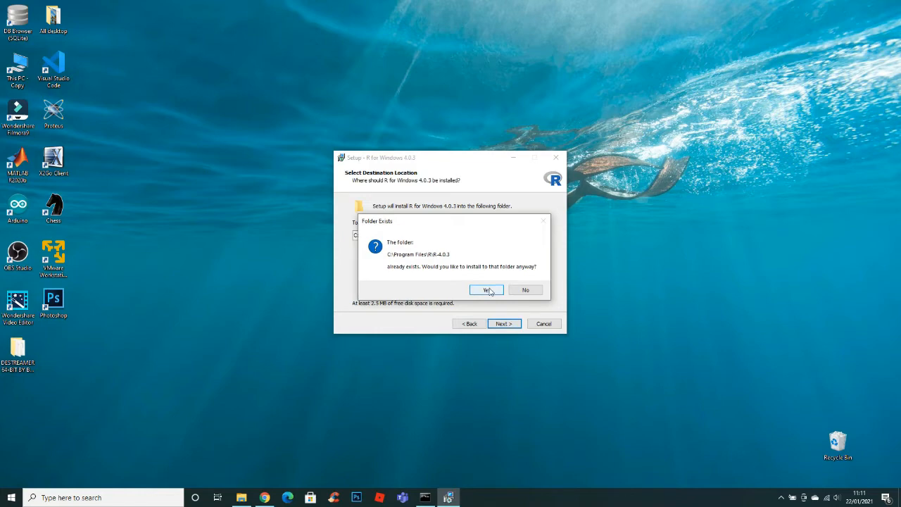
pyautogui.click(486, 289)
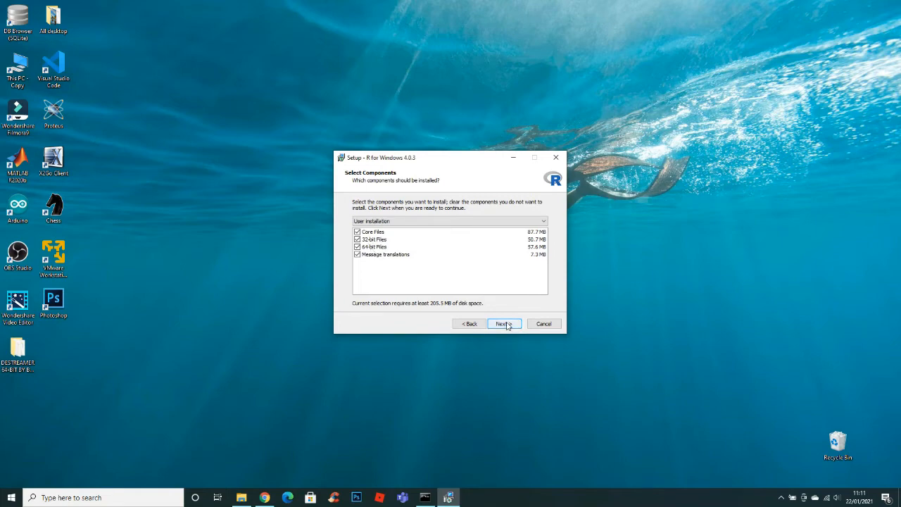
pyautogui.click(502, 323)
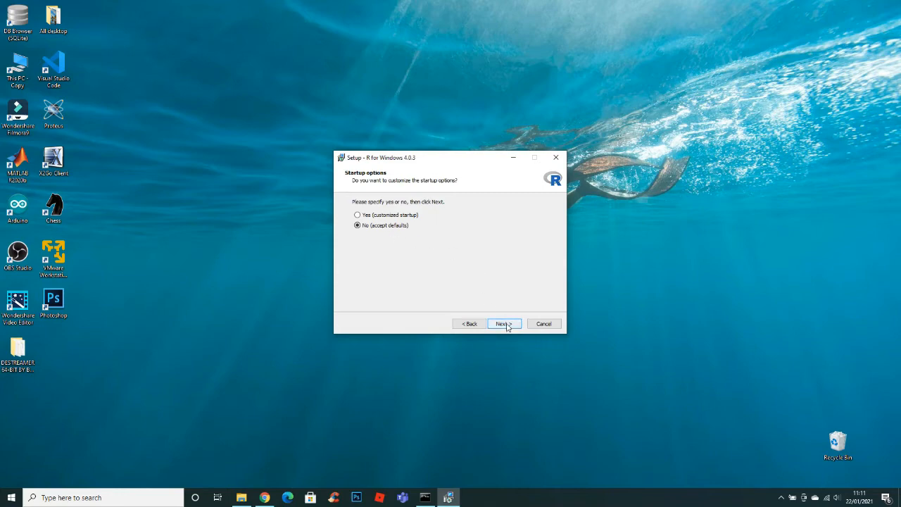
pyautogui.click(502, 323)
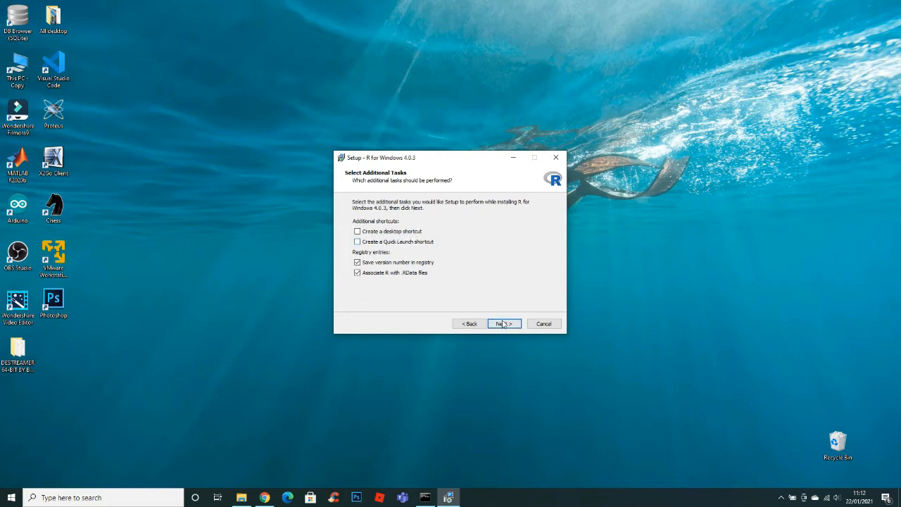
pyautogui.click(503, 323)
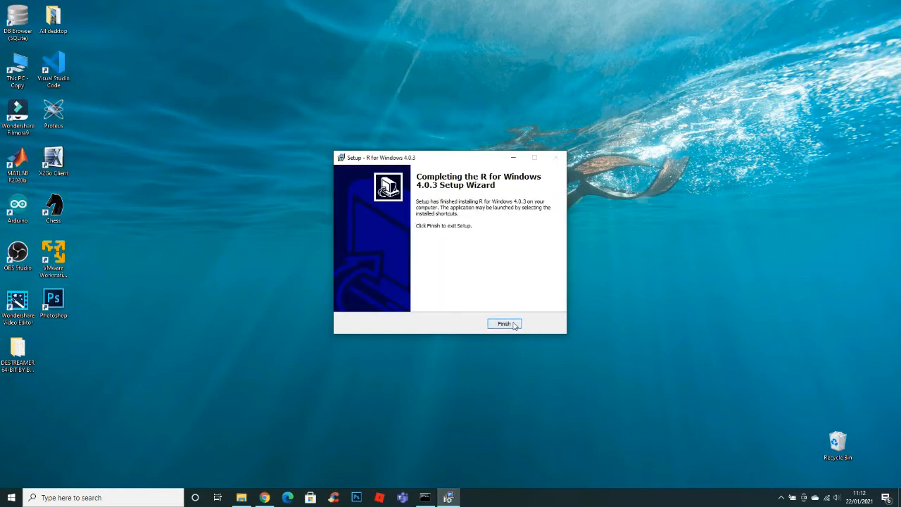
pyautogui.click(505, 324)
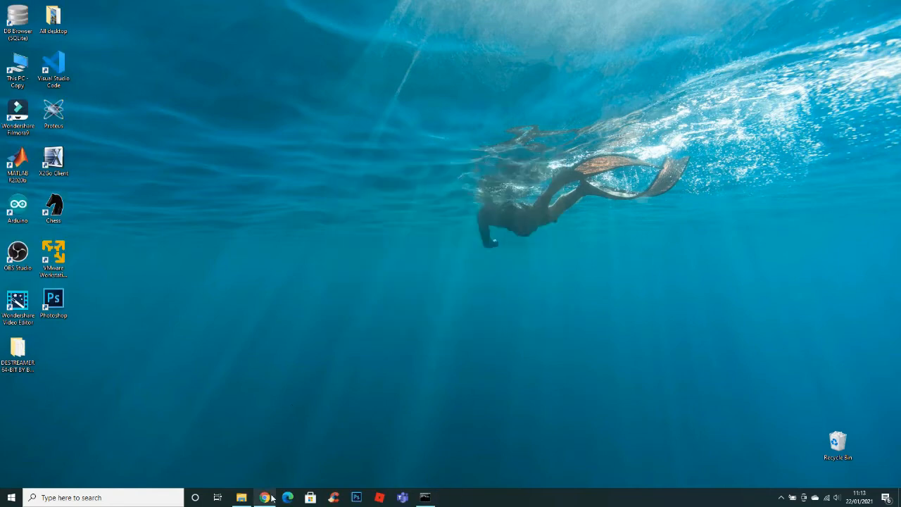
# Download the RStudio 1.4.1103 installer for Windows and run it.
pyautogui.click(264, 497)
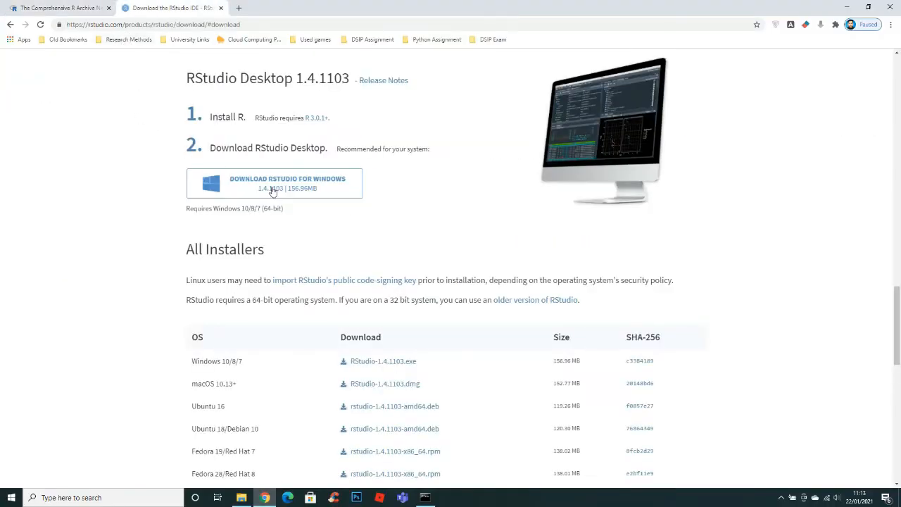
pyautogui.click(274, 183)
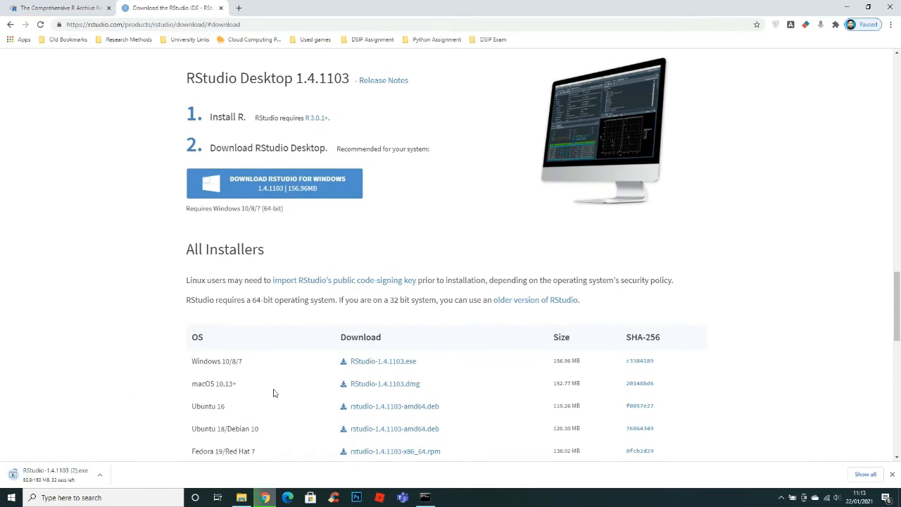
pyautogui.scroll(-3)
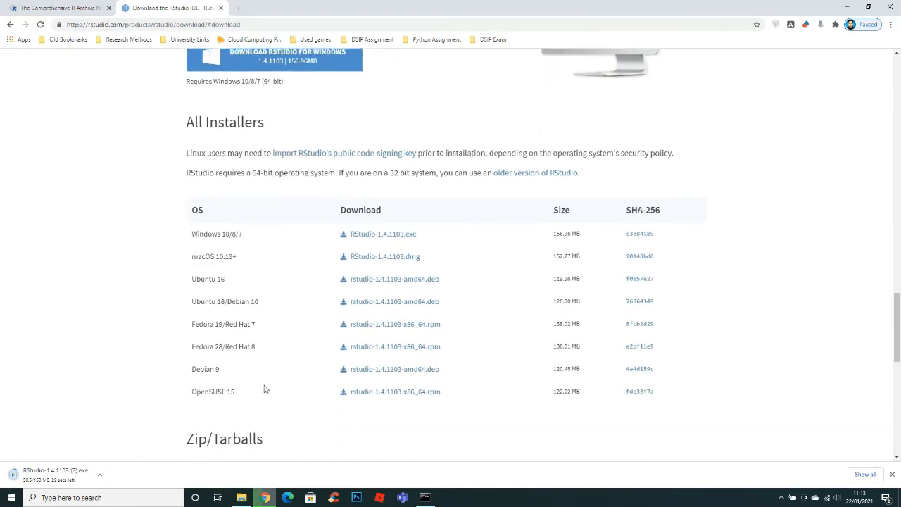
pyautogui.scroll(-3)
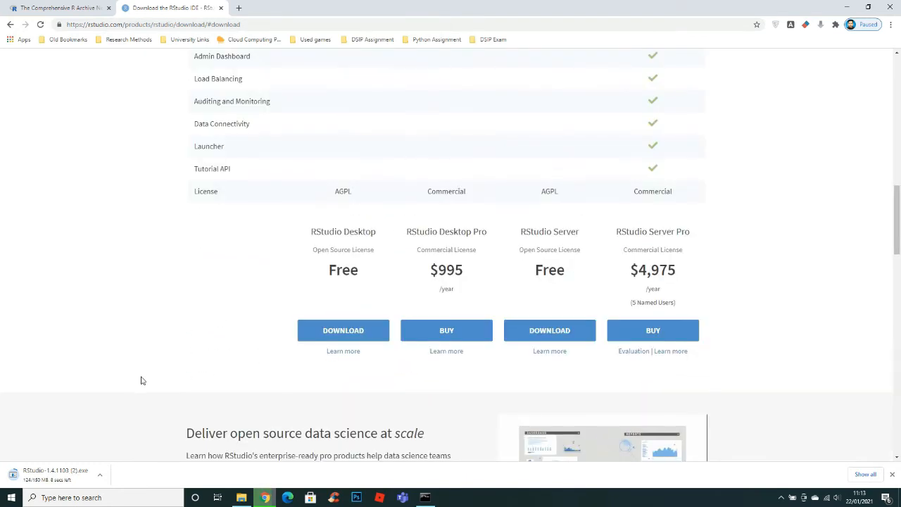
pyautogui.scroll(-3)
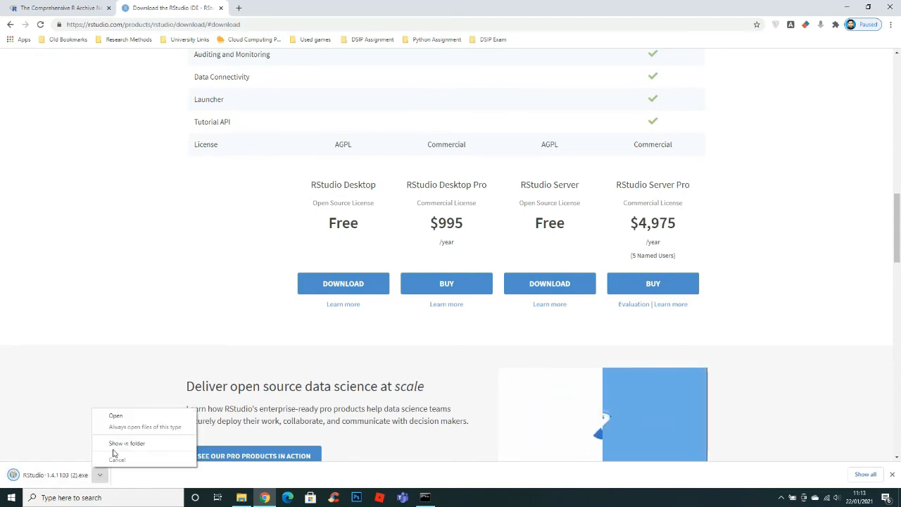
pyautogui.click(115, 416)
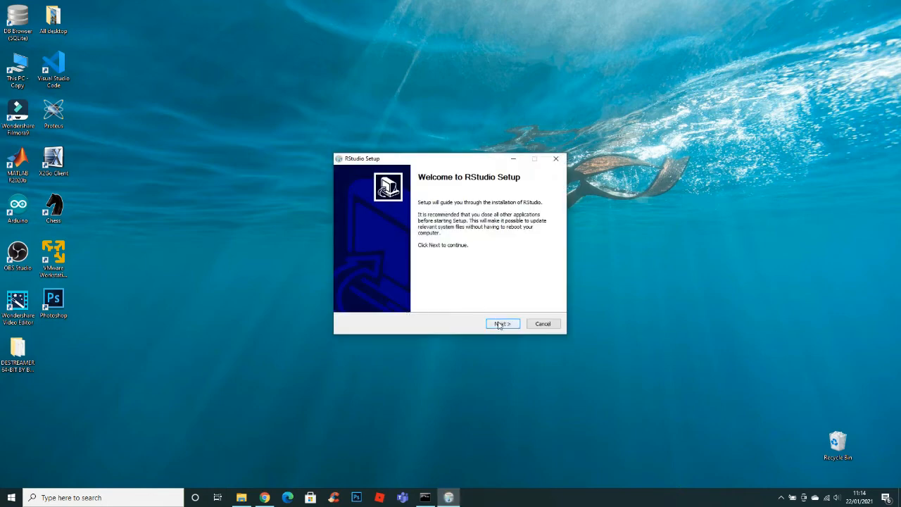
# Install RStudio into the default Start Menu folder and close the setup wizard.
pyautogui.click(502, 323)
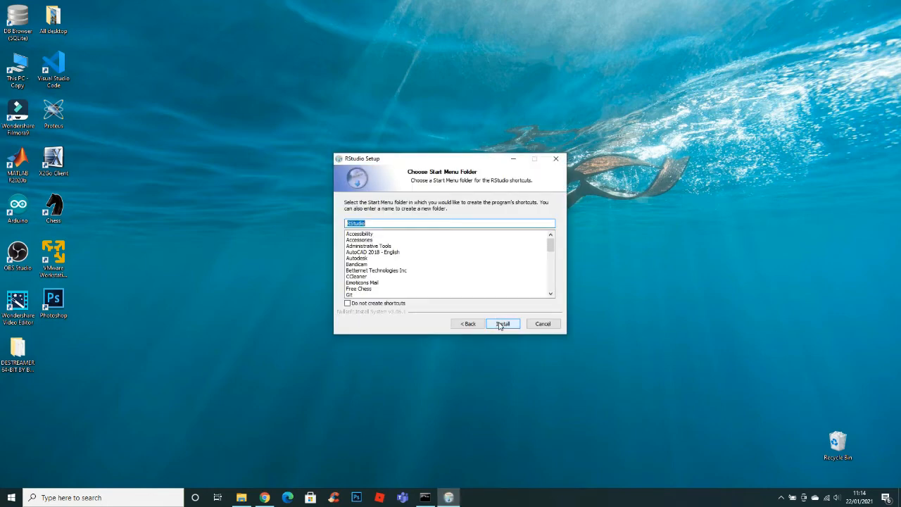
pyautogui.click(502, 323)
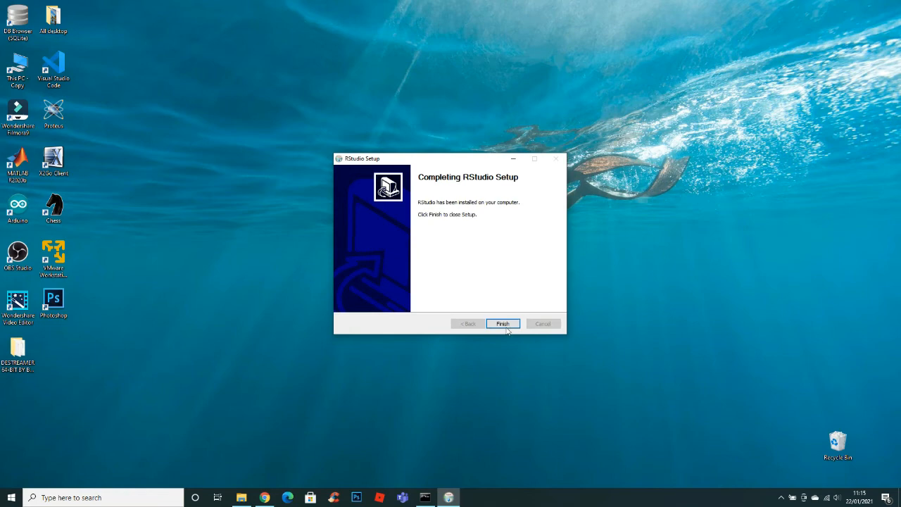
pyautogui.click(503, 323)
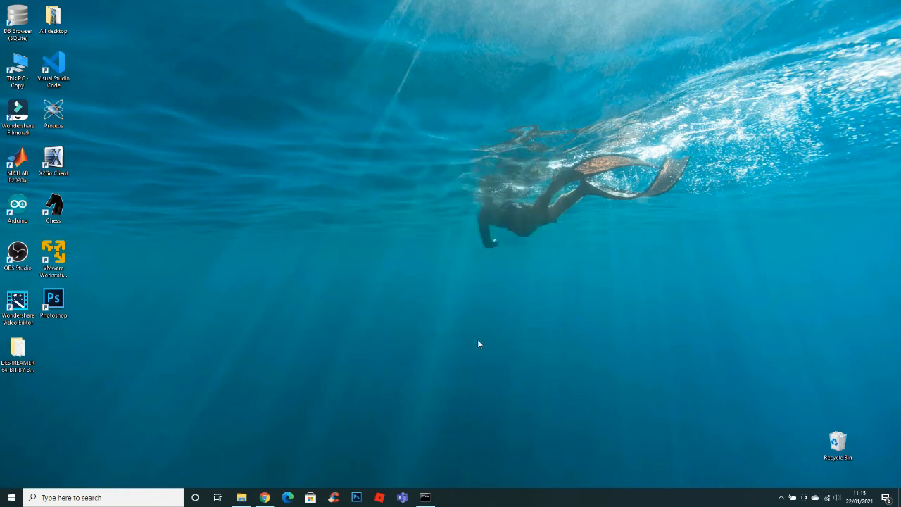
pyautogui.moveTo(305, 294)
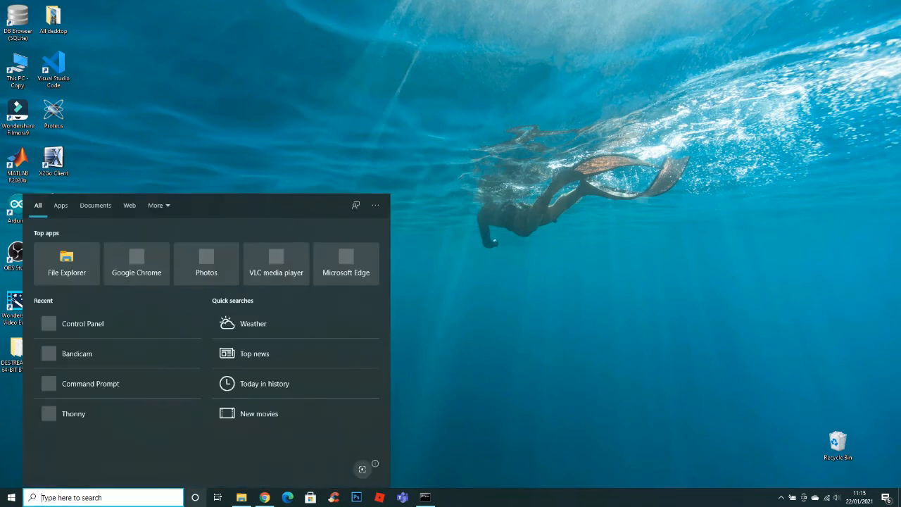
# Search 'r' in Windows search and drag RStudio onto the desktop as a shortcut.
pyautogui.write('r')
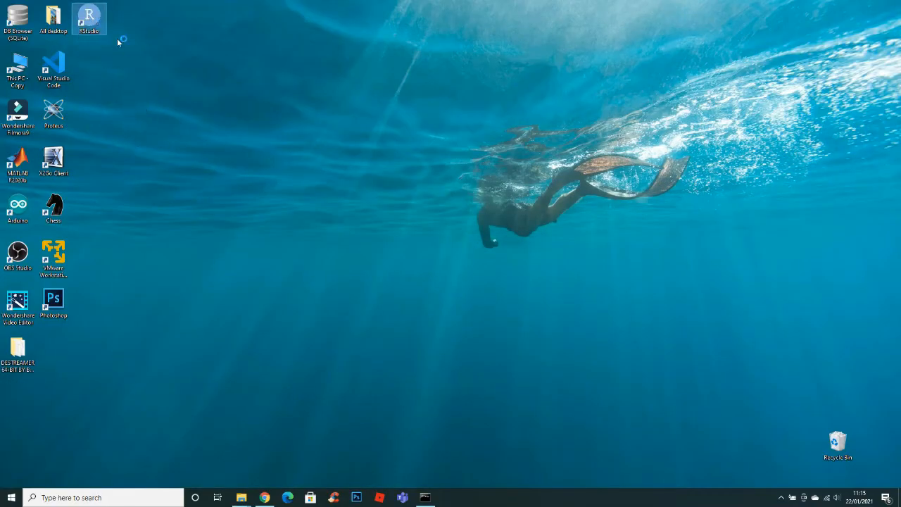
pyautogui.moveTo(116, 157)
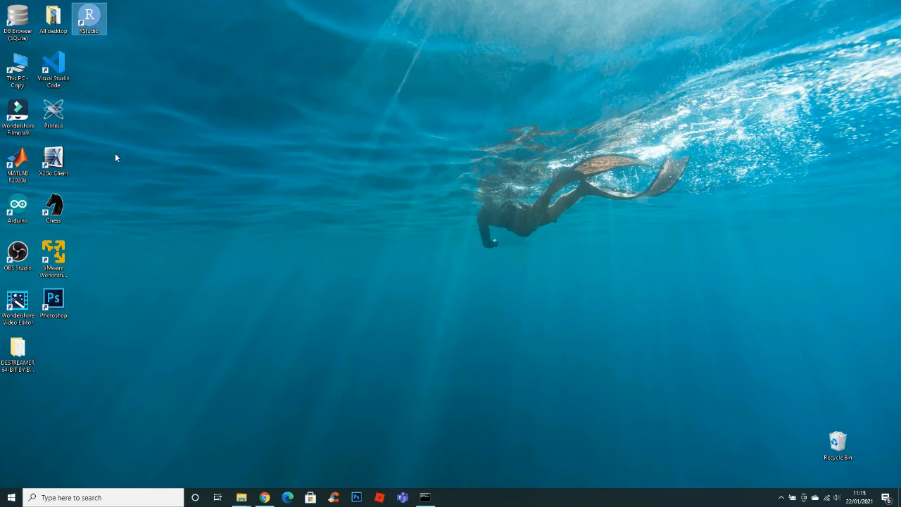
# Open RStudio from the desktop shortcut and begin typing 'x <-' in the R console.
pyautogui.doubleClick(89, 18)
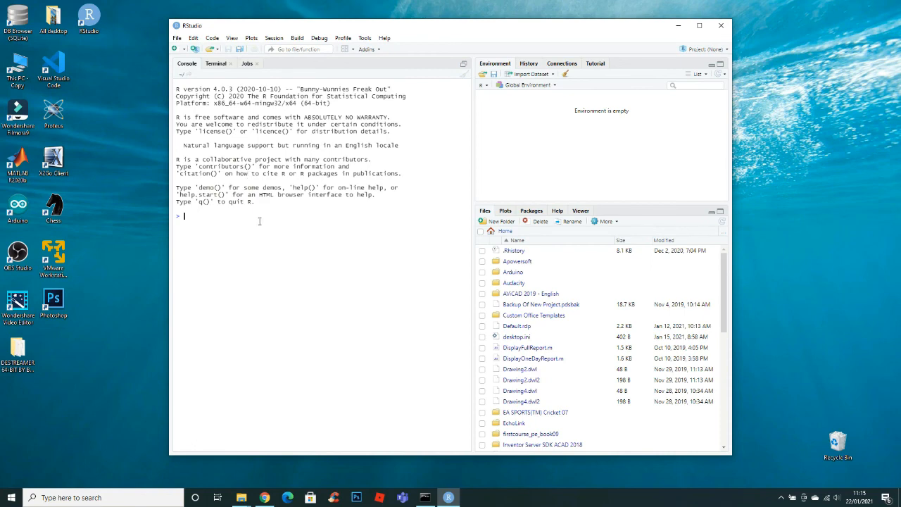
pyautogui.write('x')
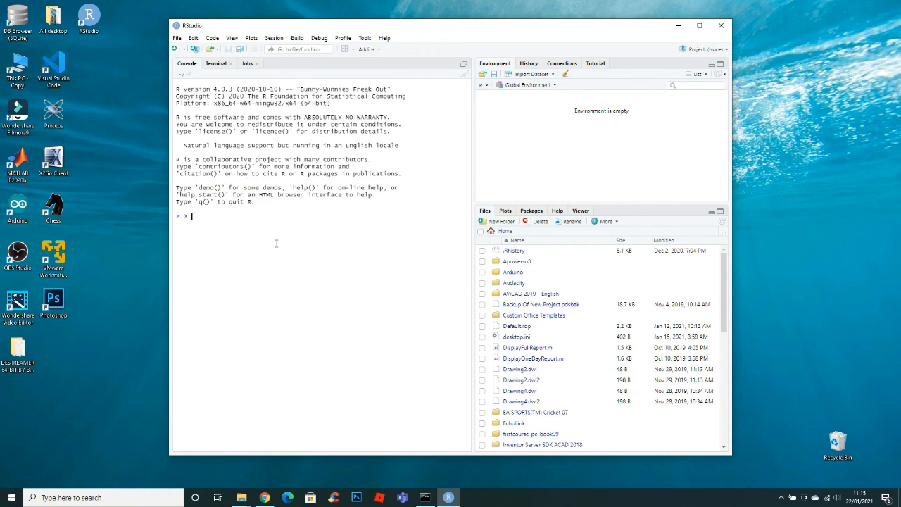
pyautogui.write('<-')
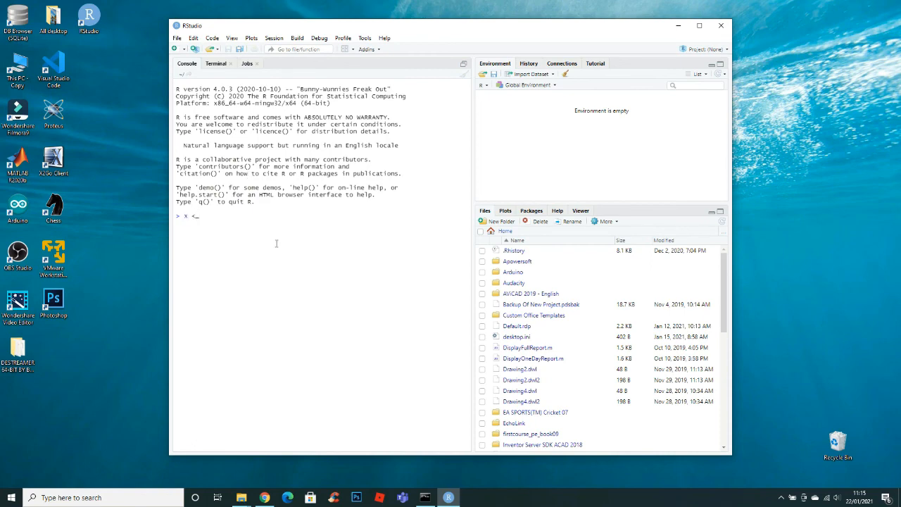